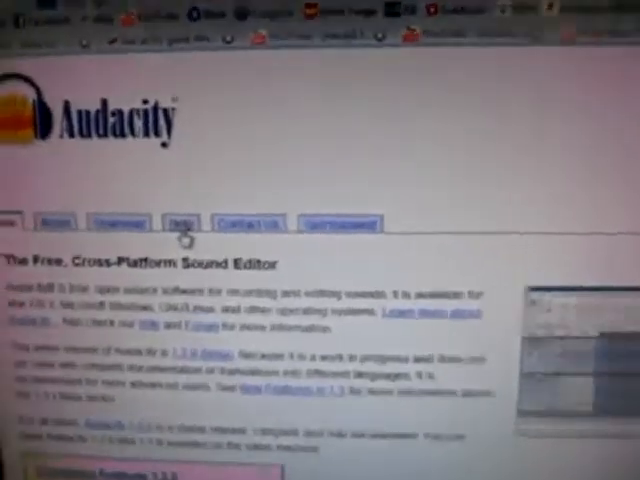
Go from the Audacity home page to the Documentation and Support help page
{"action": "left_click", "coordinate": [180, 222]}
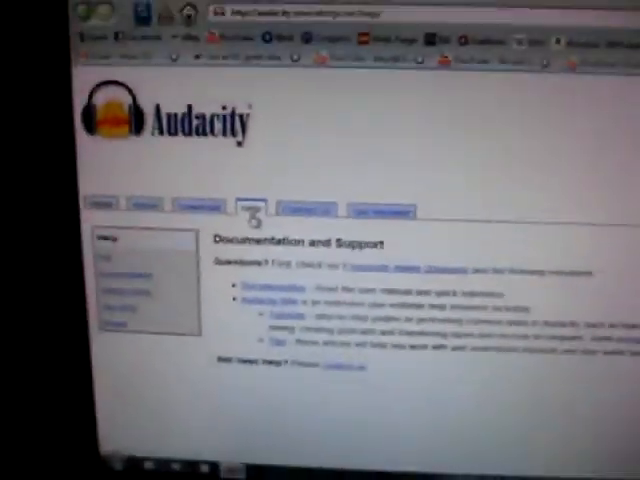